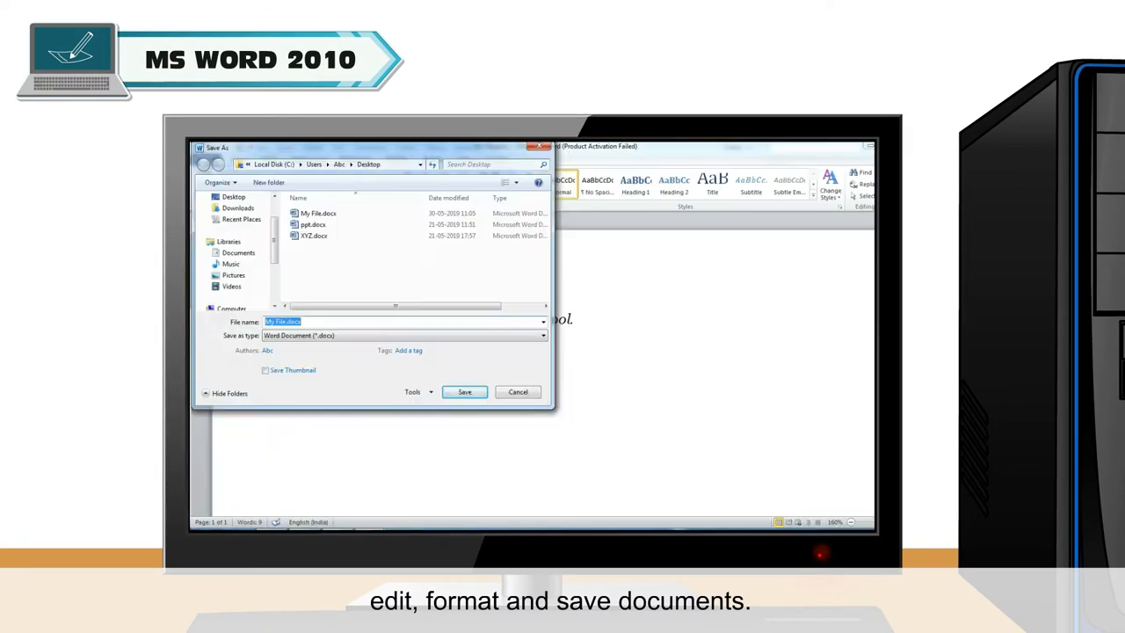
Dismiss the Word window to reveal the empty Windows 7 desktop
left_click(465, 392)
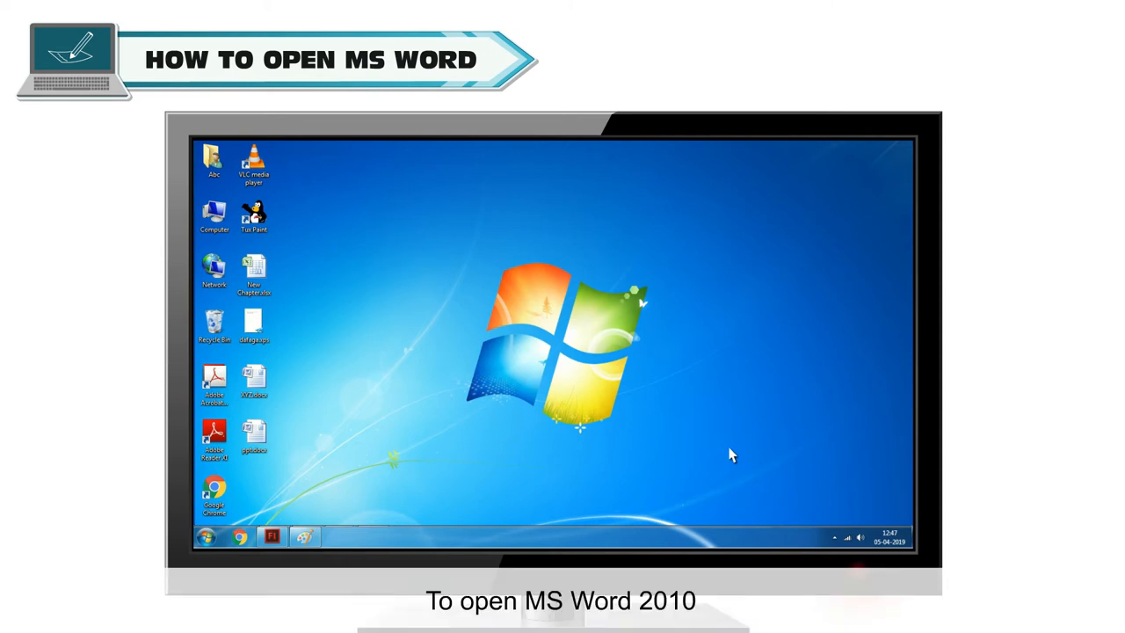
Launch Word 2010 from Start > All Programs > Microsoft Office
left_click(206, 536)
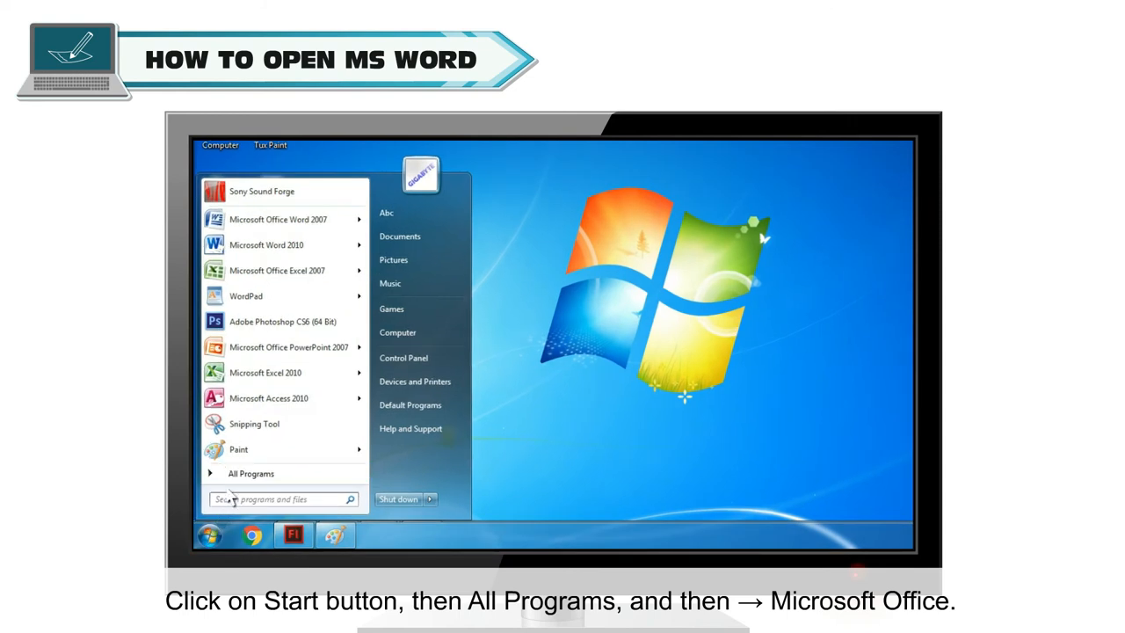
left_click(251, 473)
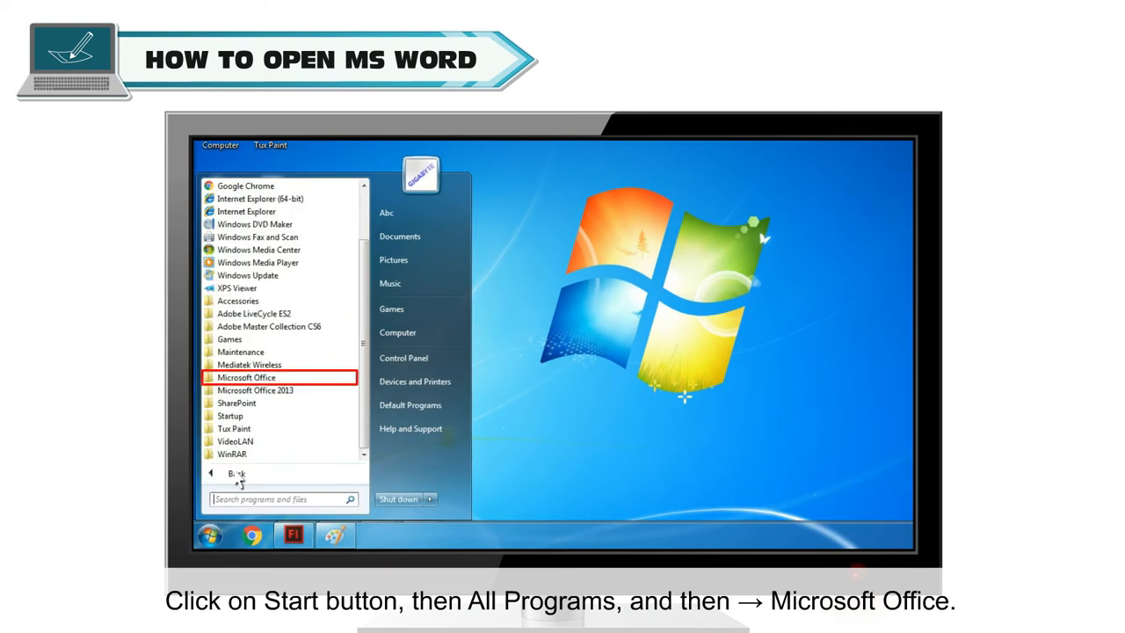
left_click(247, 377)
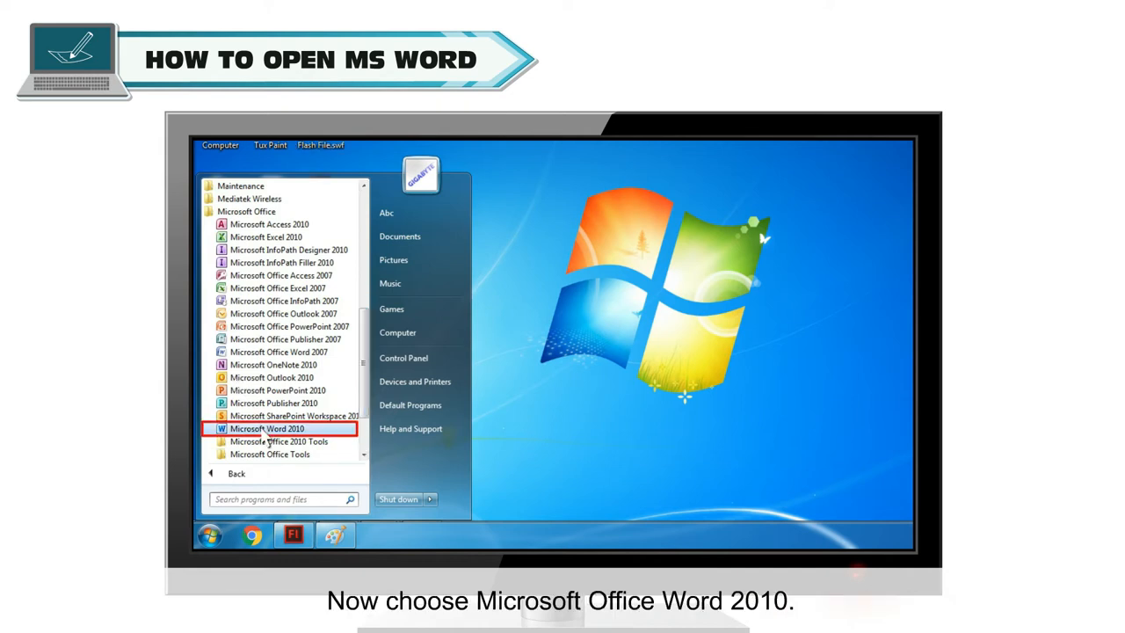
left_click(267, 429)
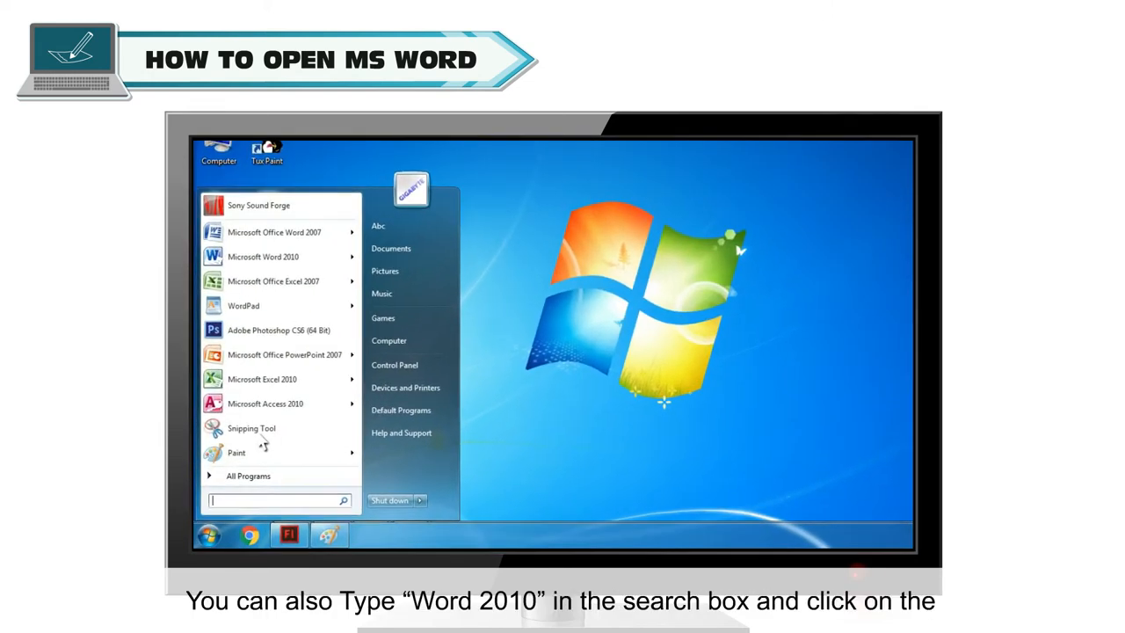
Launch Word 2010 again by searching 'Word 2010' in the Start menu
type("Word 2010")
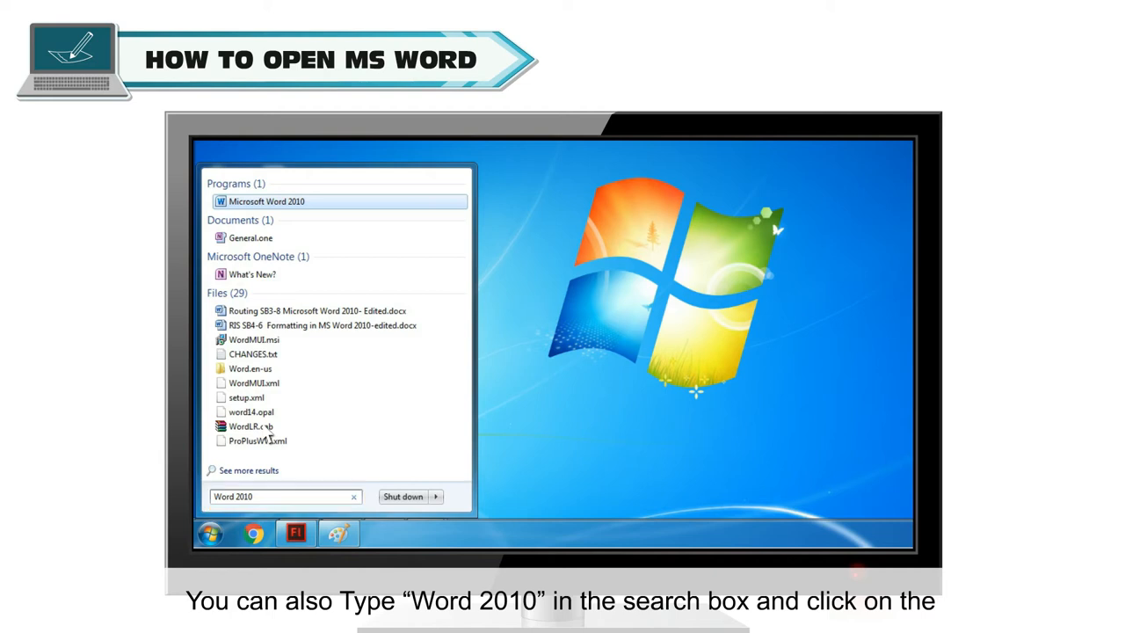
left_click(267, 201)
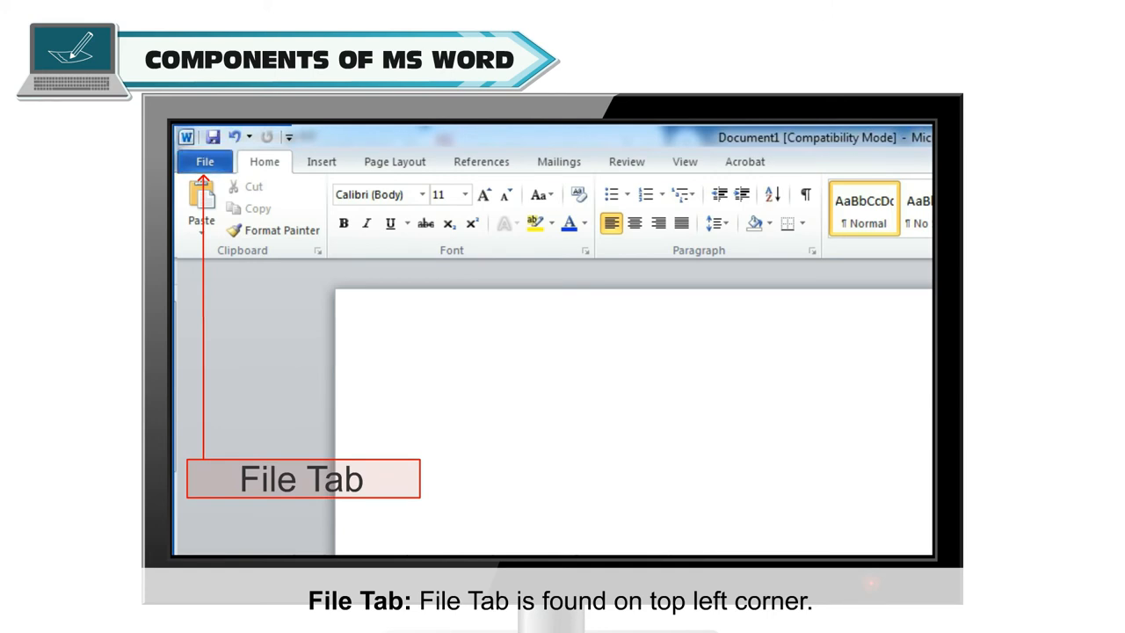
Point out the File tab at the top left of the Word window
left_click(205, 161)
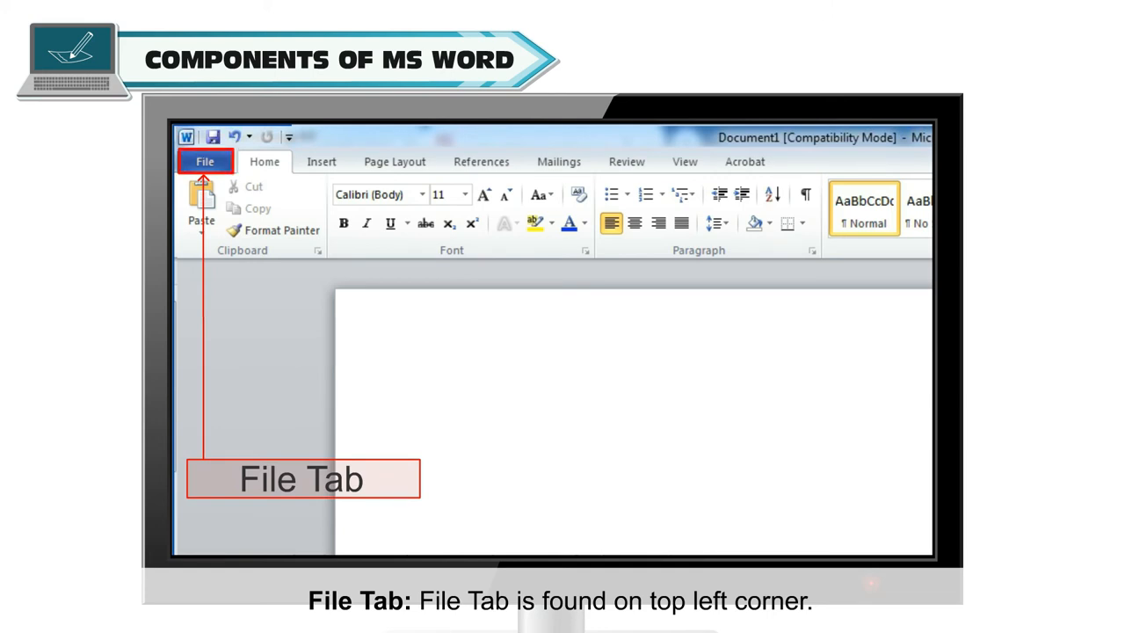
left_click(205, 160)
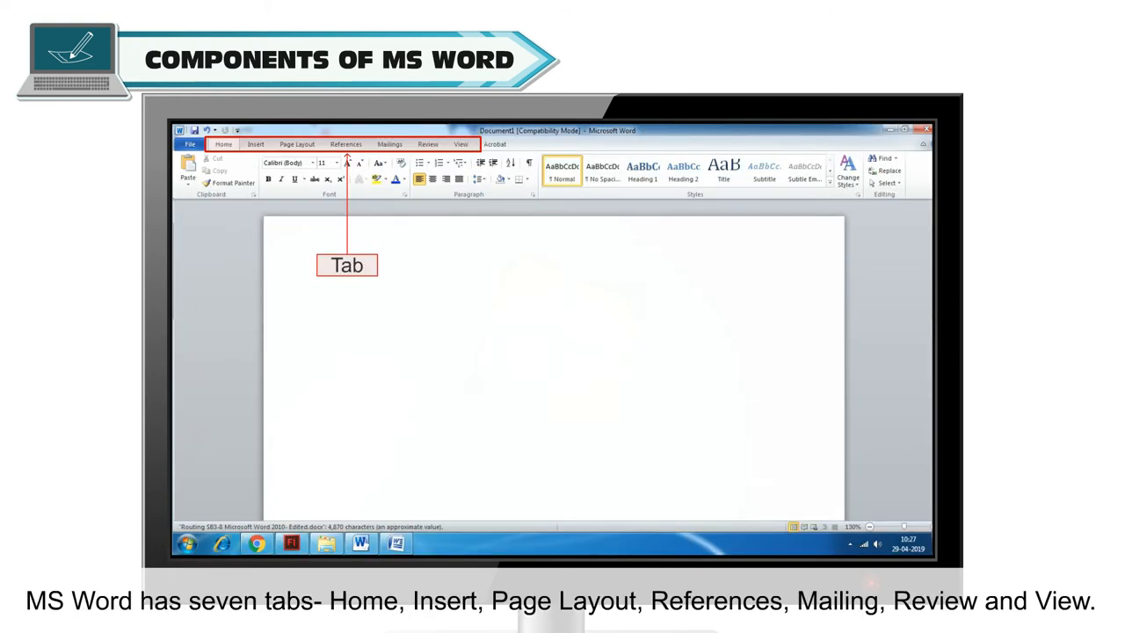
left_click(255, 144)
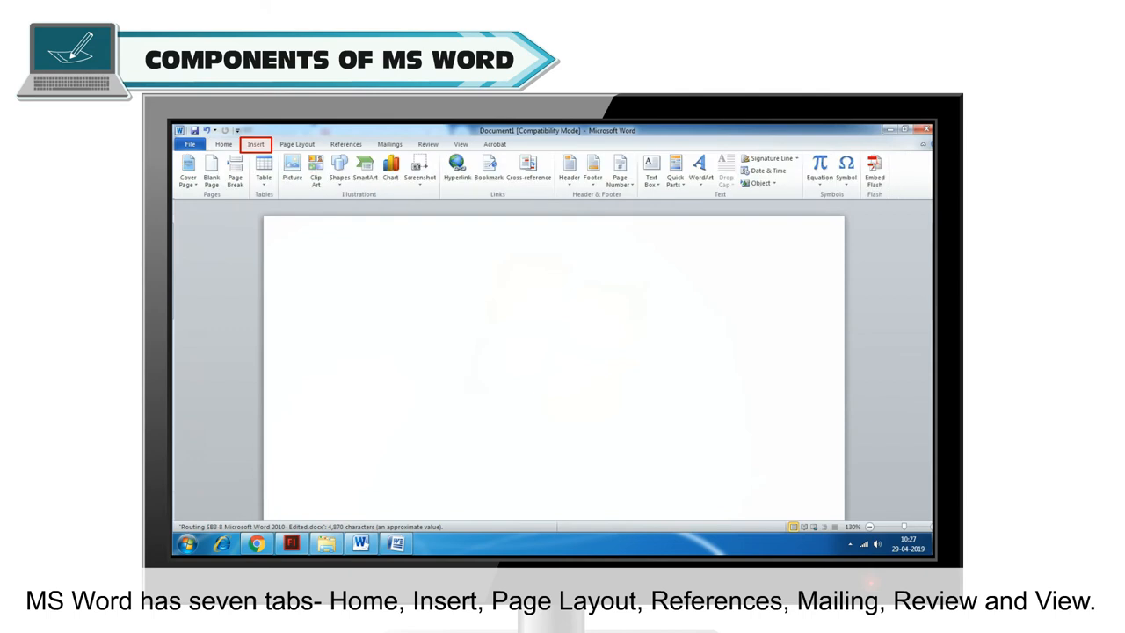
left_click(297, 143)
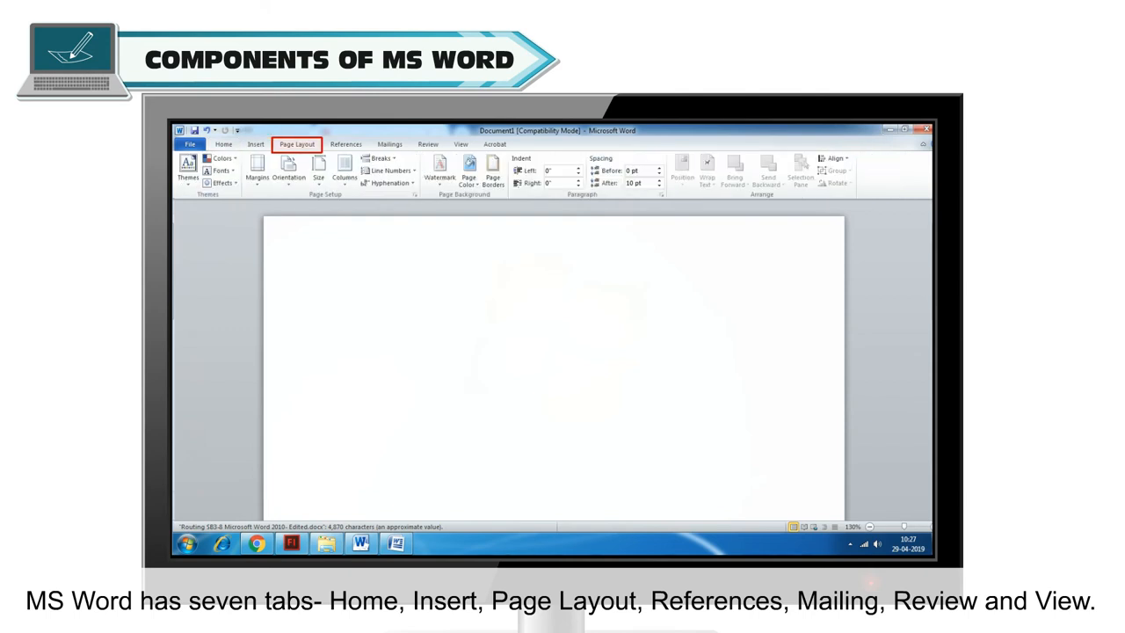
left_click(345, 145)
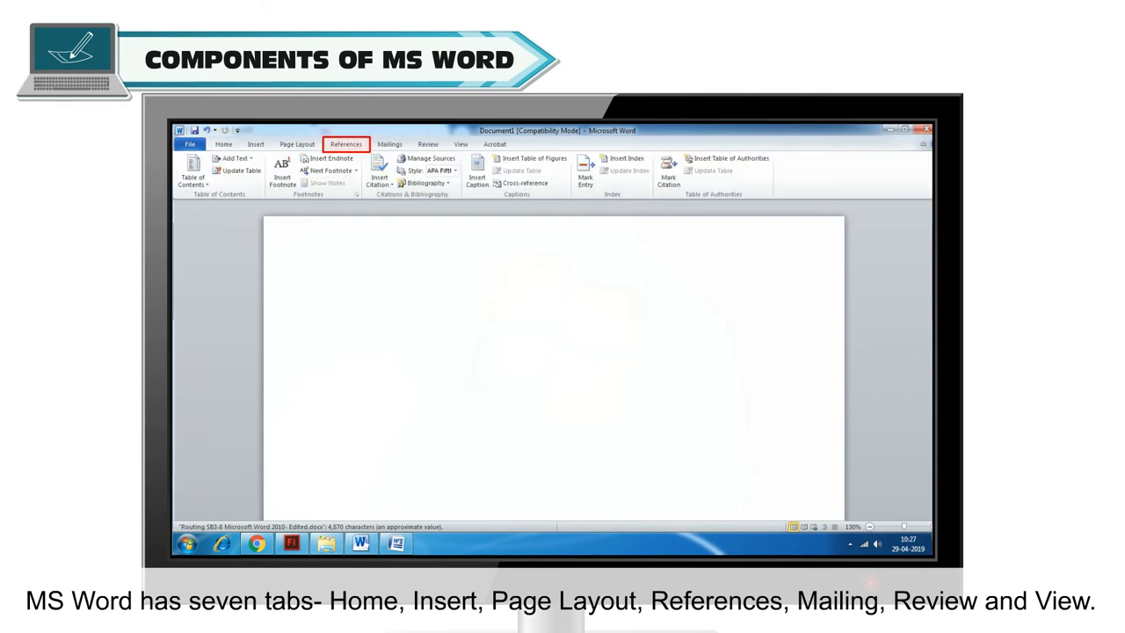
left_click(529, 147)
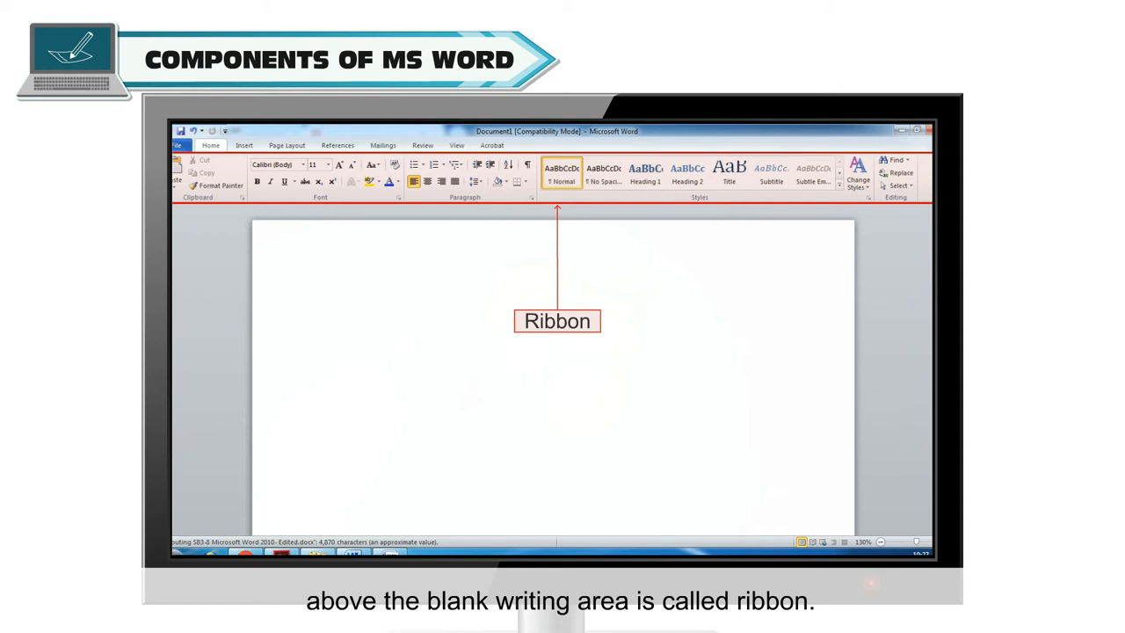
left_click(287, 145)
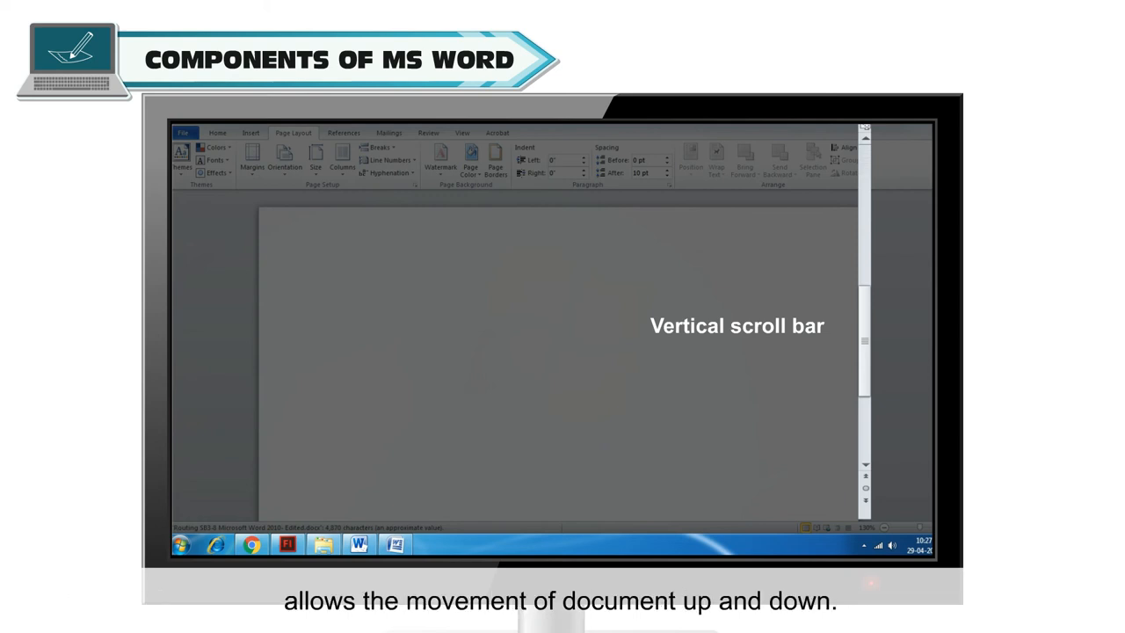
scroll("down", 3)
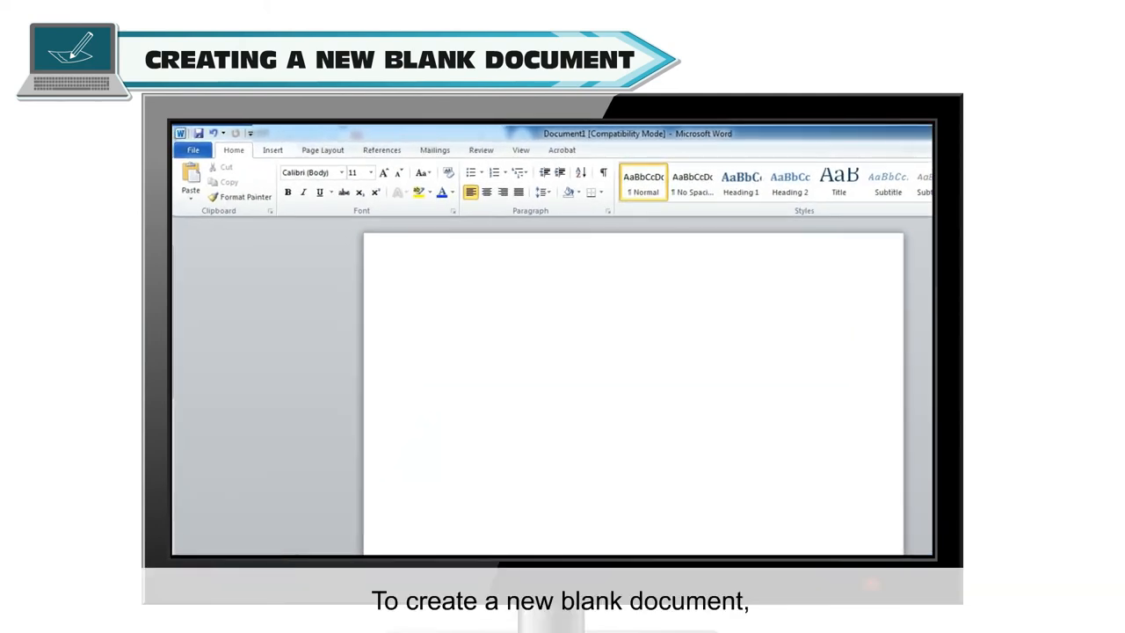
mouse_move(763, 332)
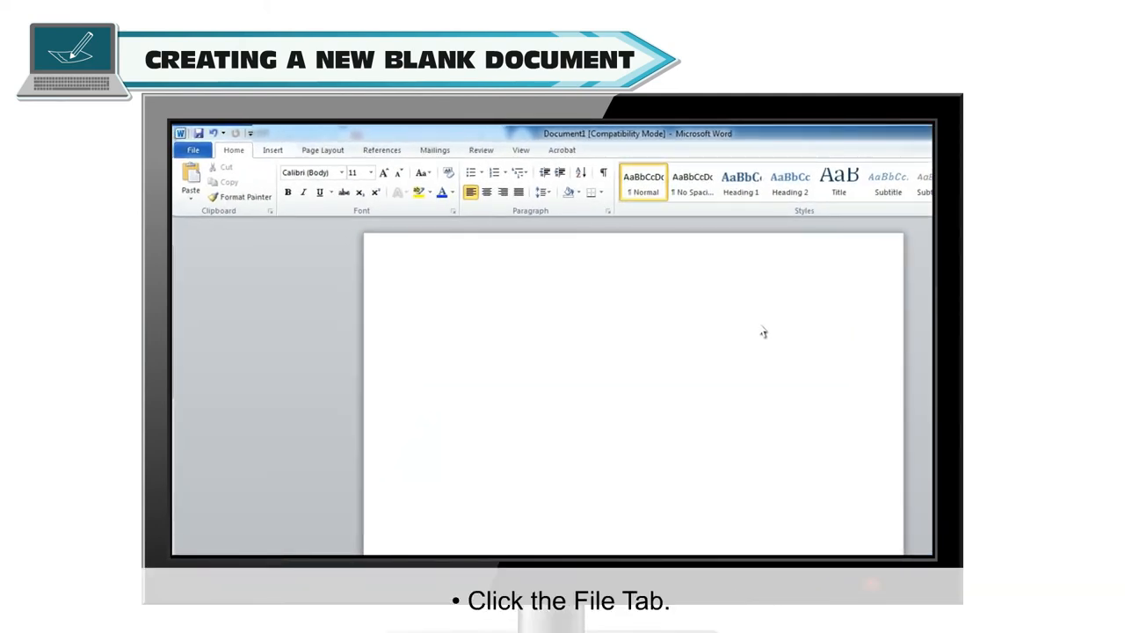
Create a new blank document from File > New
left_click(193, 149)
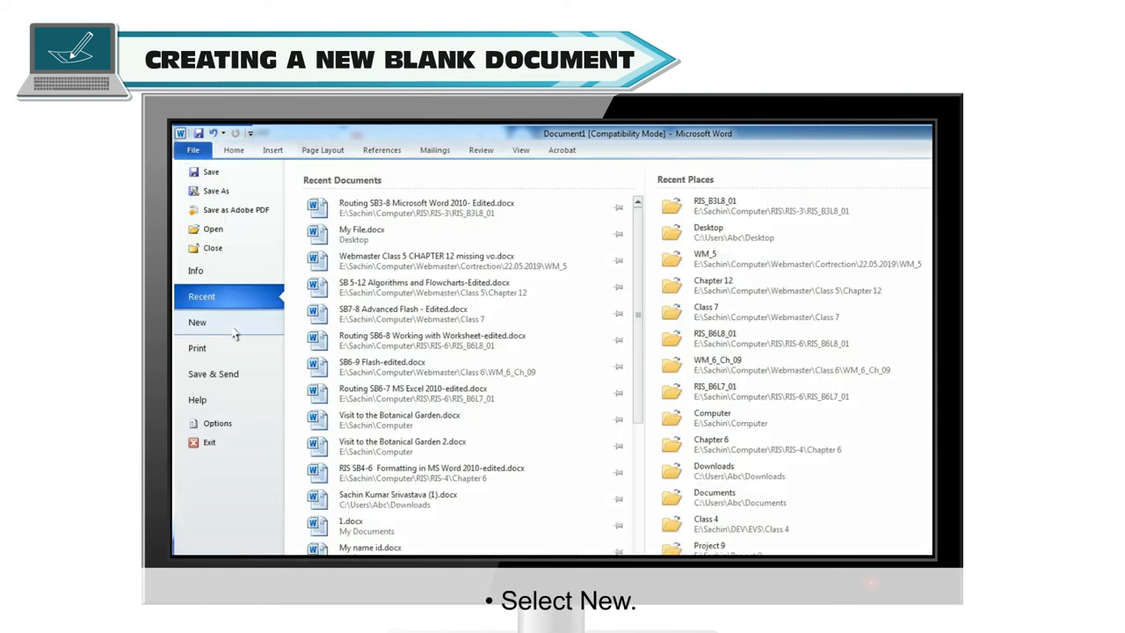
left_click(196, 322)
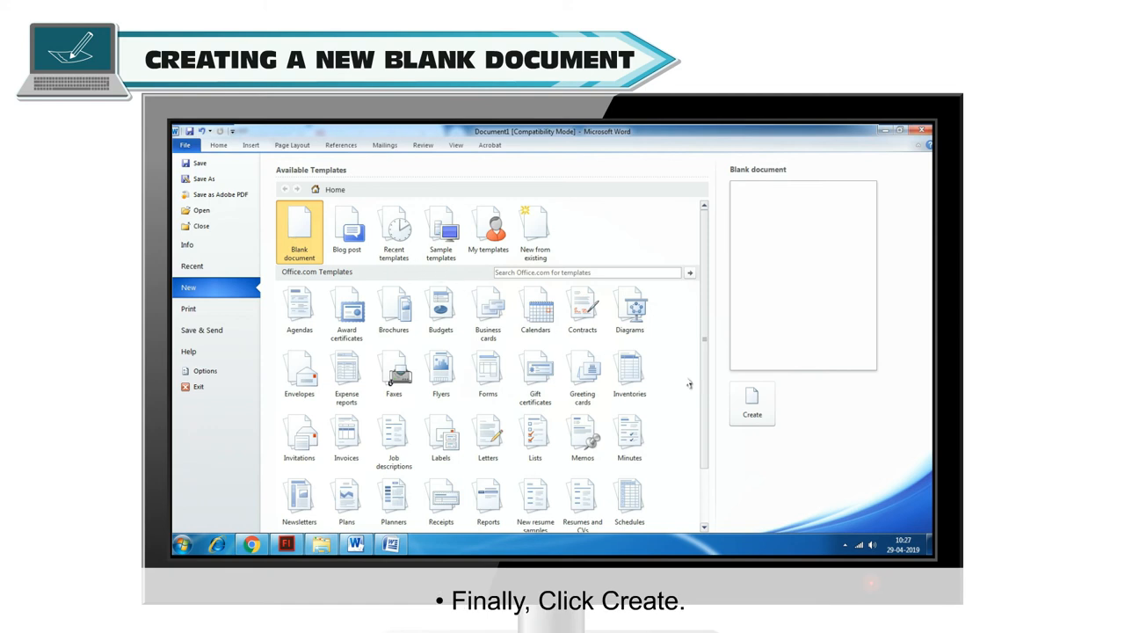
left_click(752, 402)
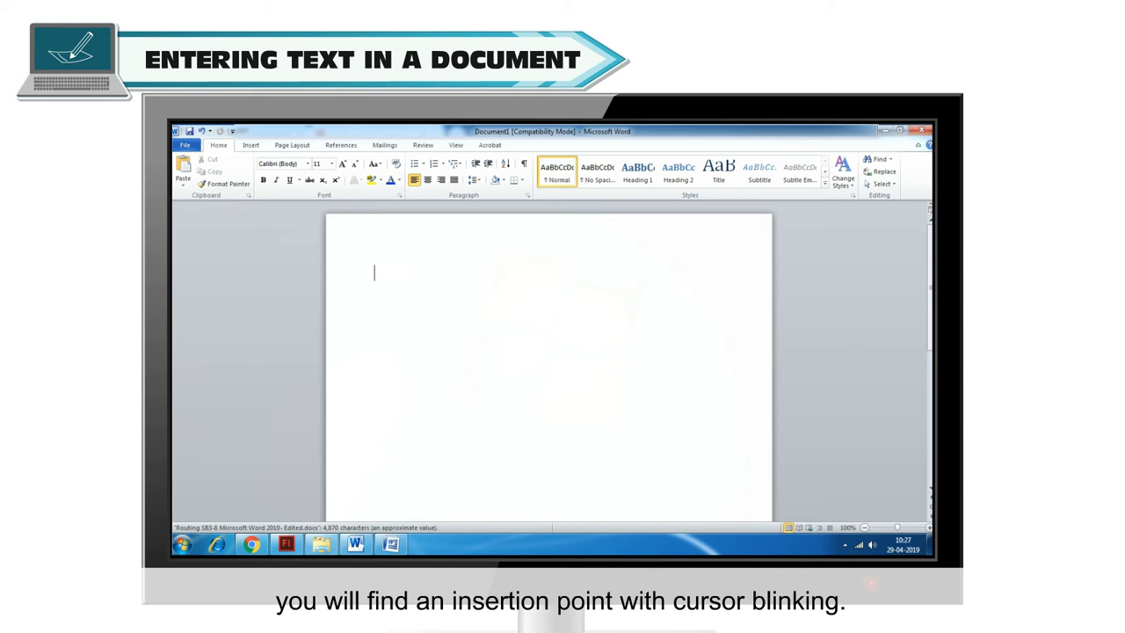
Type 'Hello All,' on the blank page
type("Hello All,")
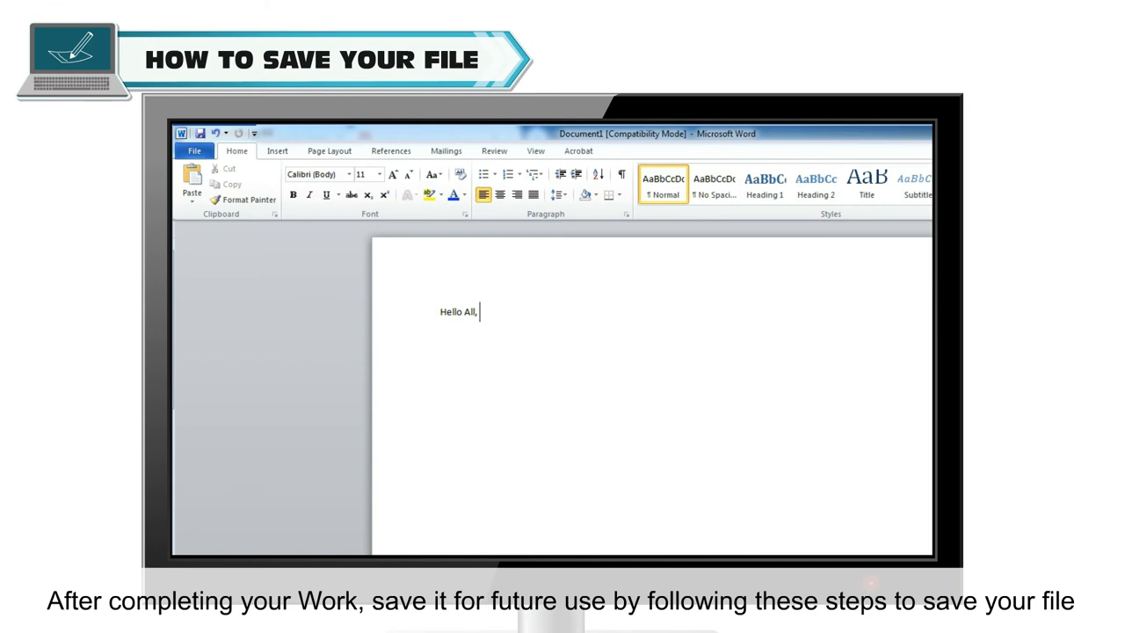
Save the document as 'Hello All.docx'
left_click(193, 150)
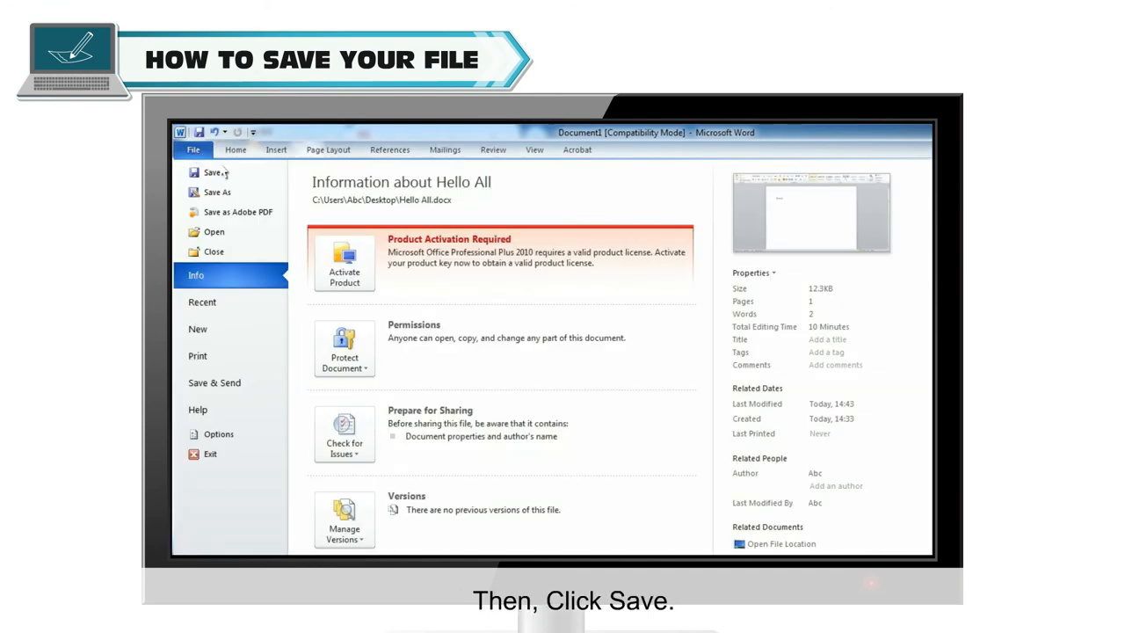
left_click(215, 172)
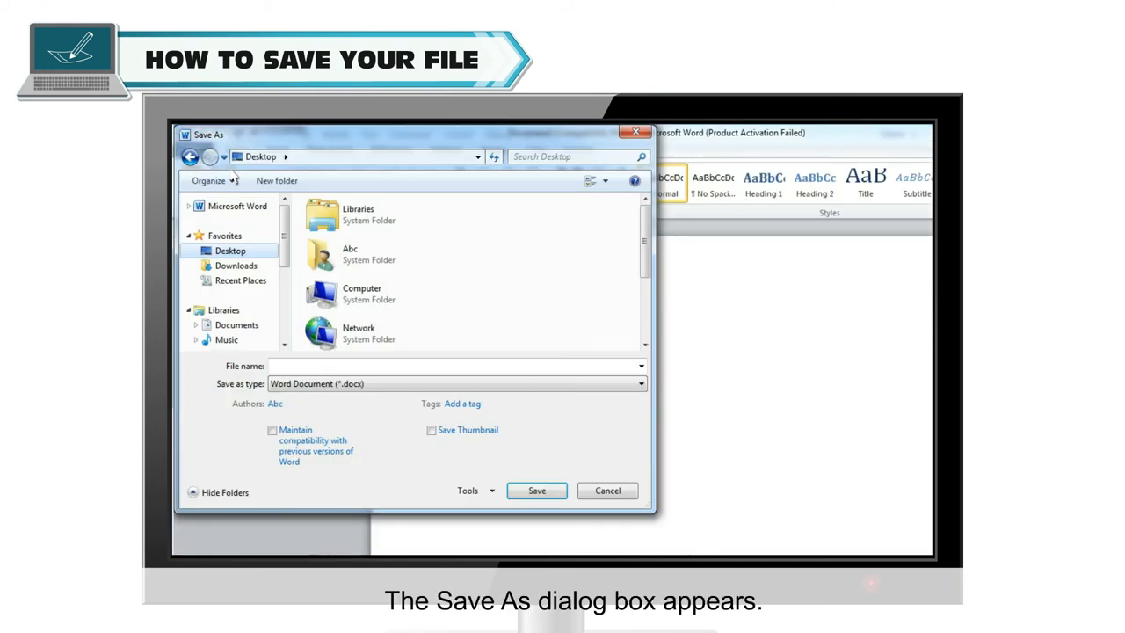
mouse_move(255, 325)
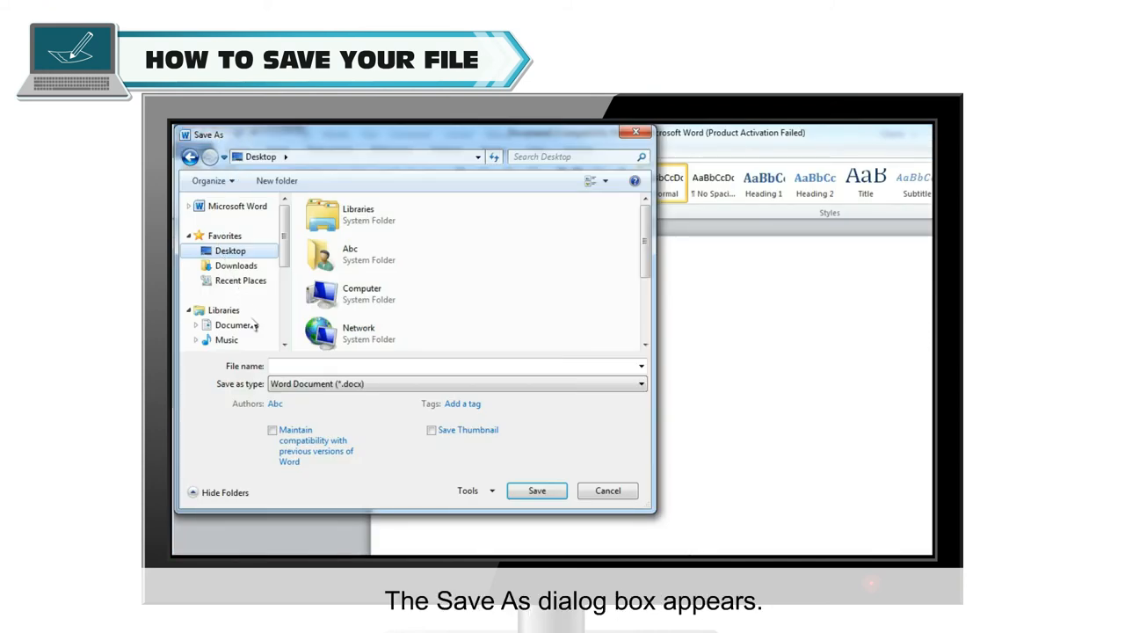
type("Hello All.docx")
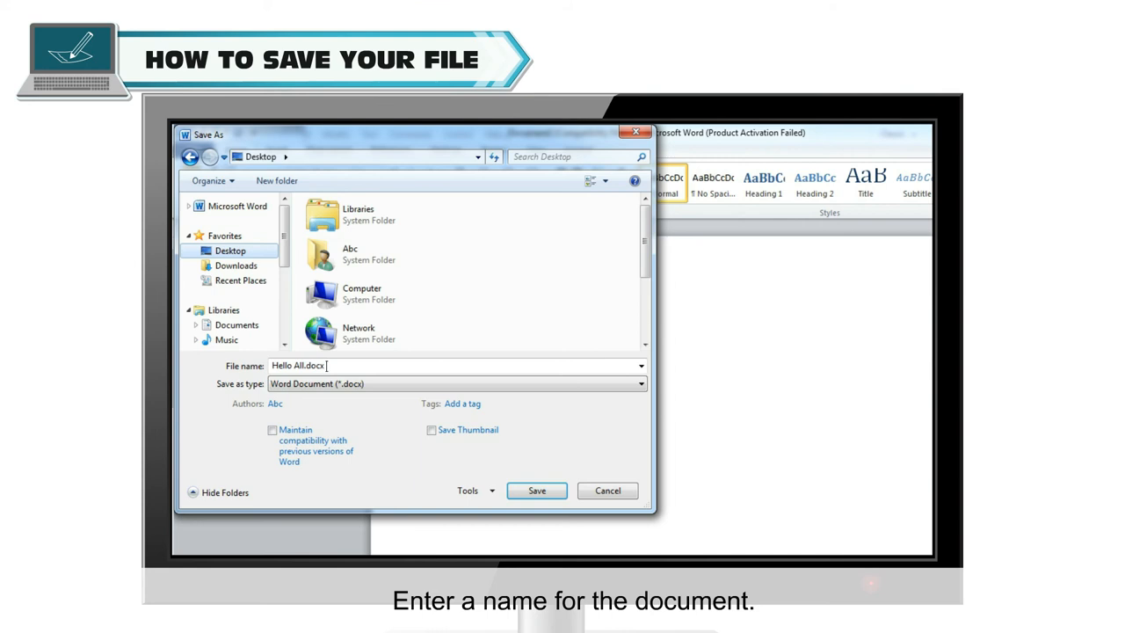
left_click(537, 490)
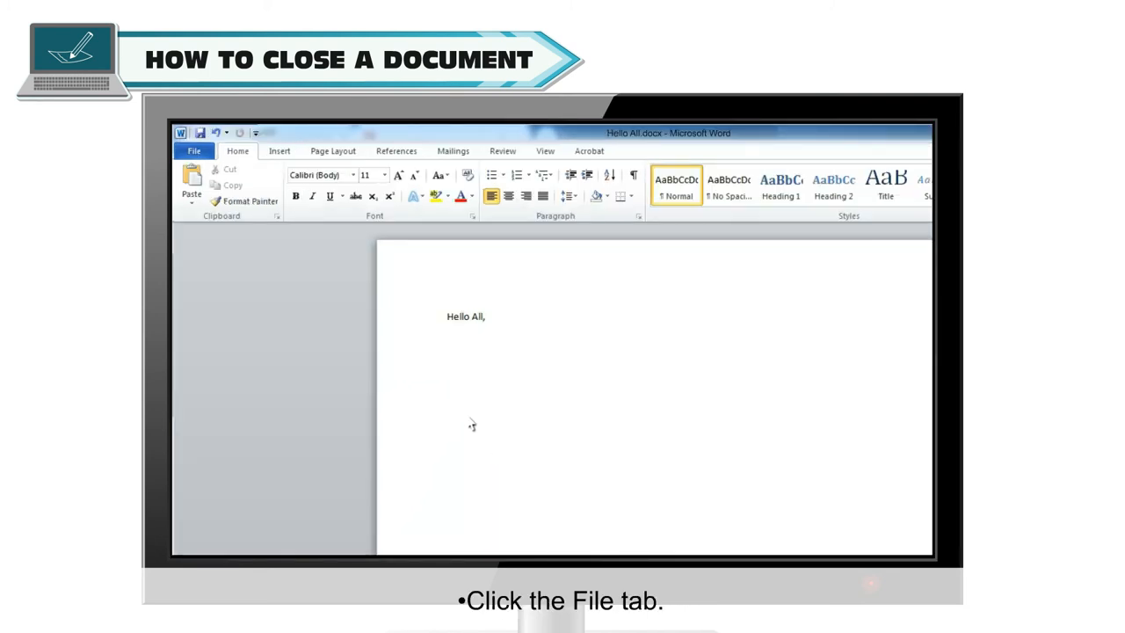
Close Hello All.docx through the File tab
left_click(194, 151)
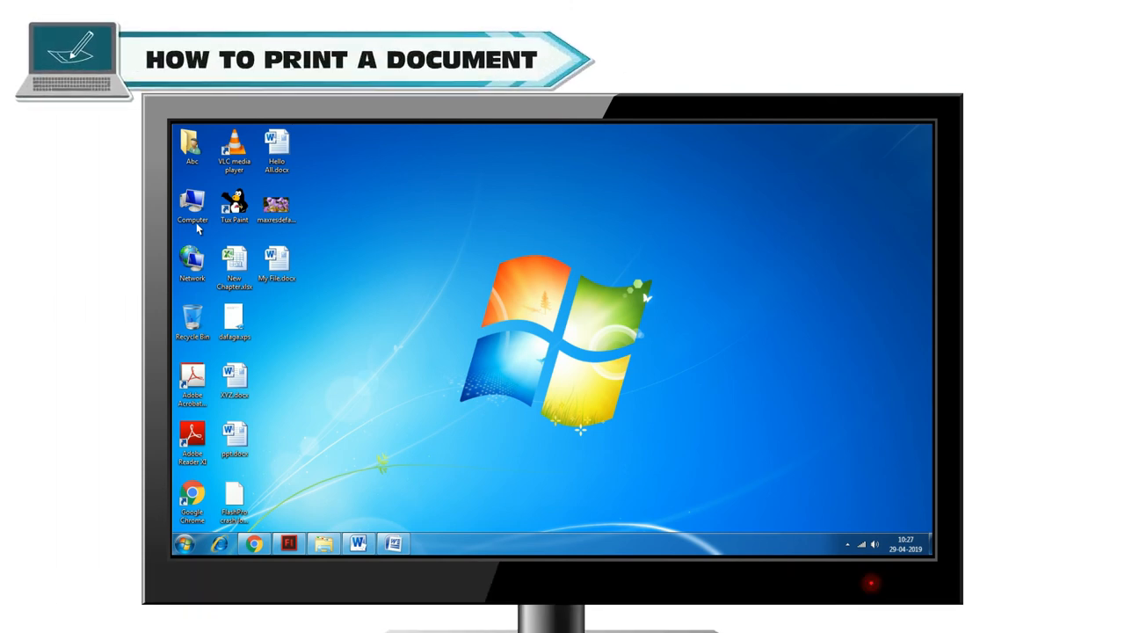
Reopen Hello All.docx by double-clicking its desktop icon
double_click(277, 150)
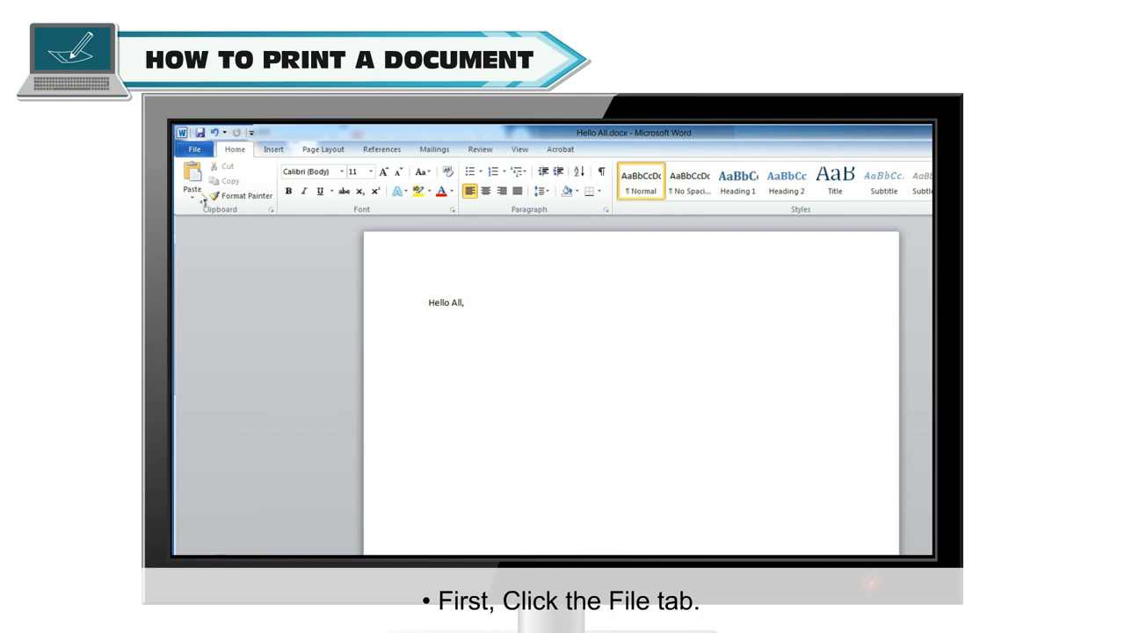
Open the File tab's Print screen for Hello All.docx
left_click(194, 149)
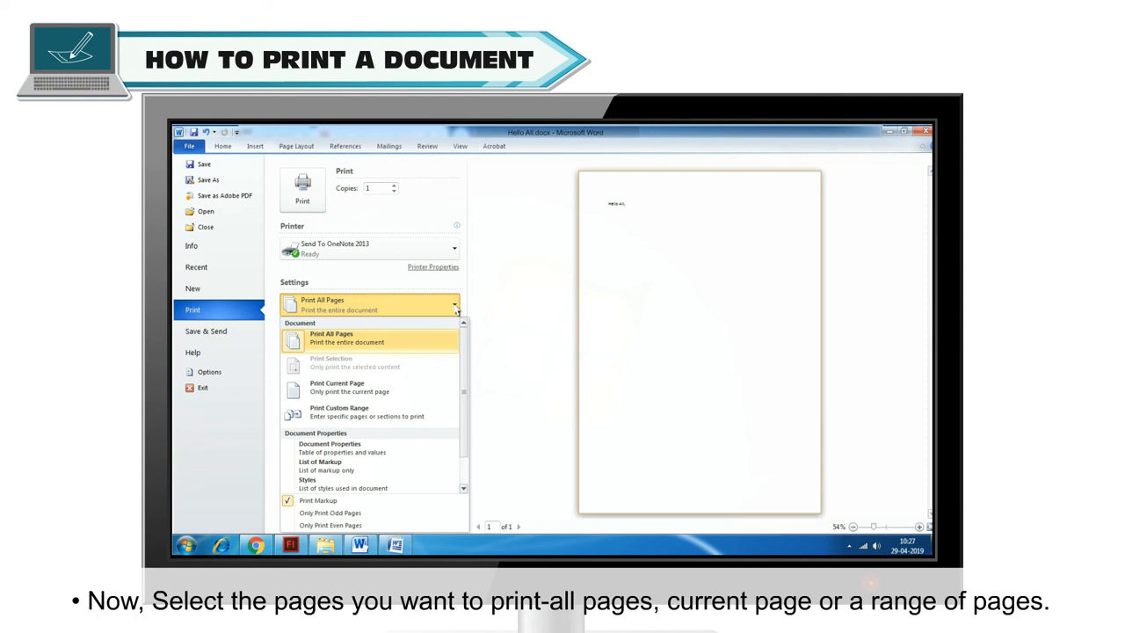
mouse_move(370, 387)
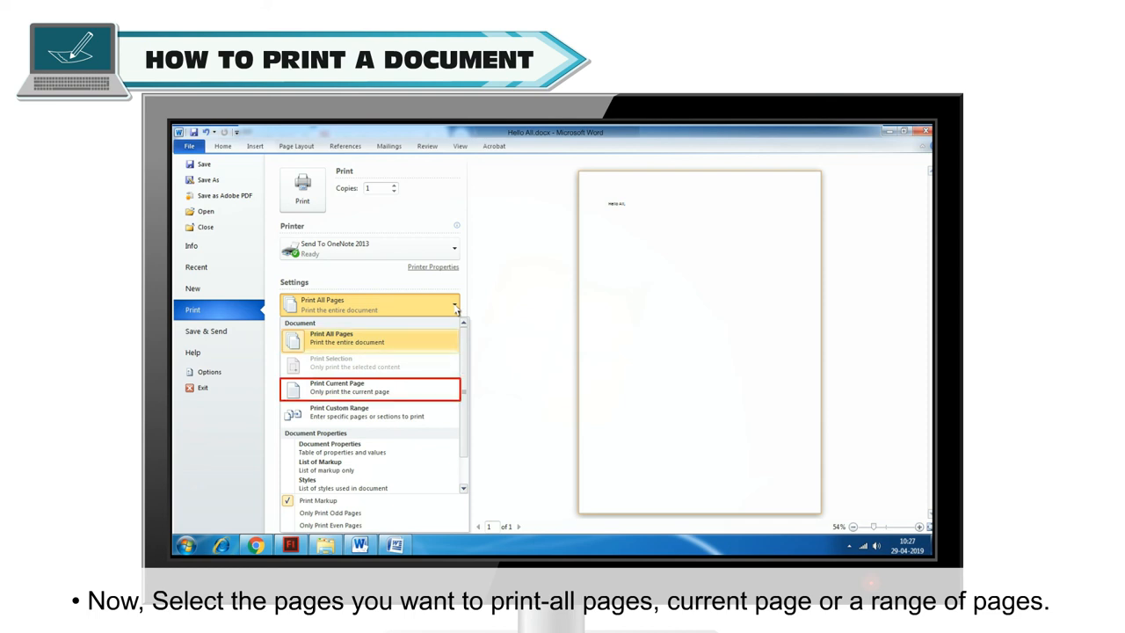
mouse_move(370, 412)
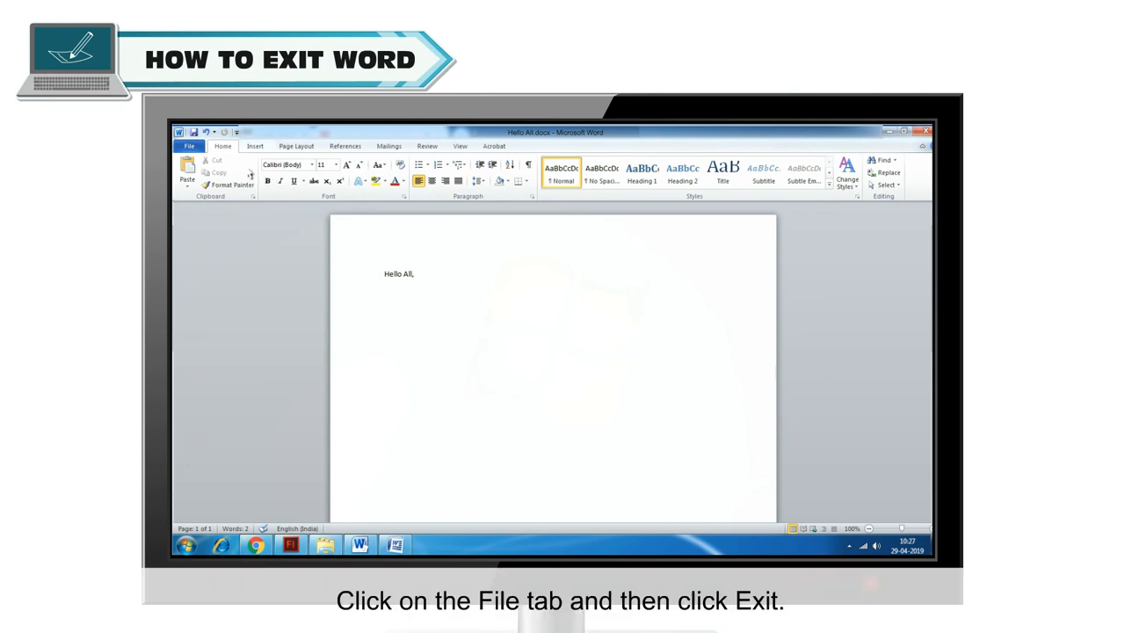
Exit Word with Alt+F4, closing Hello All.docx
left_click(190, 146)
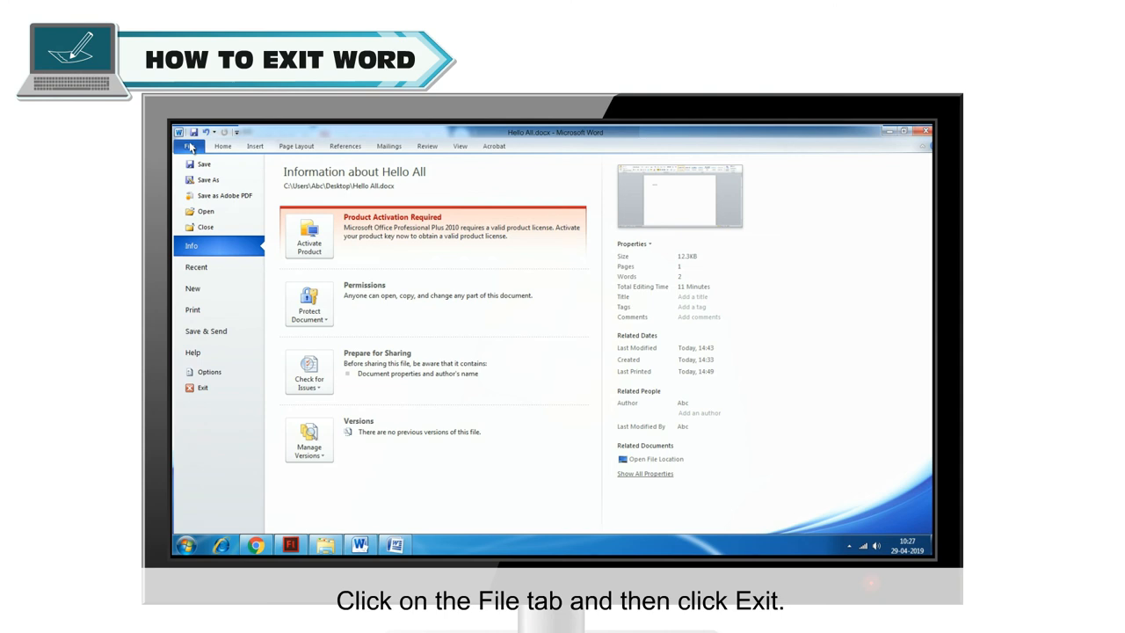
mouse_move(226, 346)
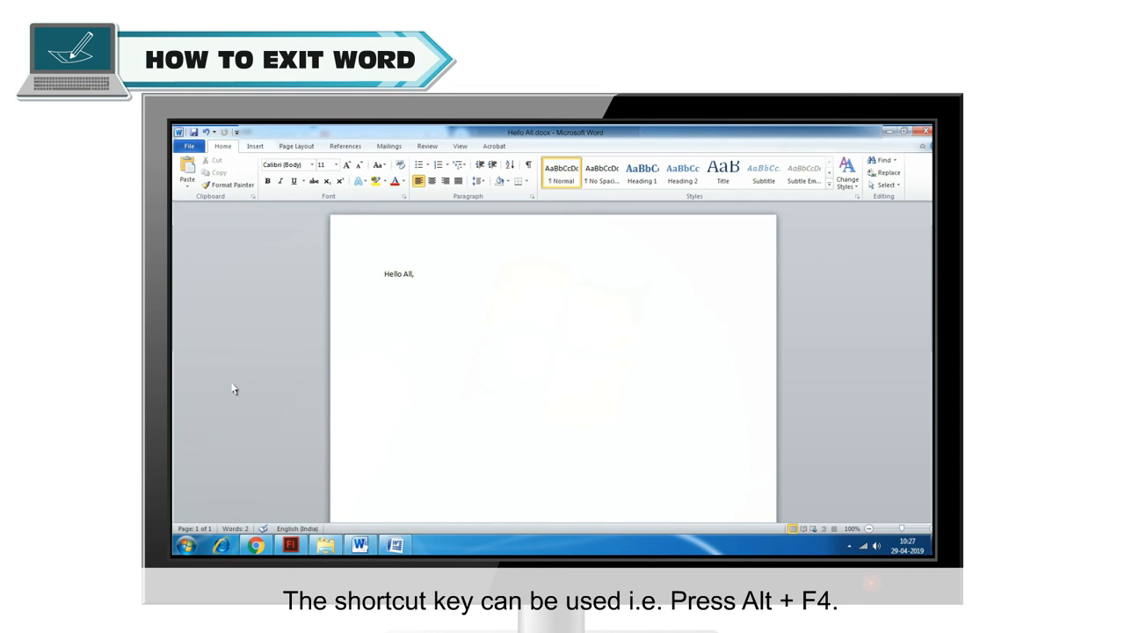
key("Alt+F4")
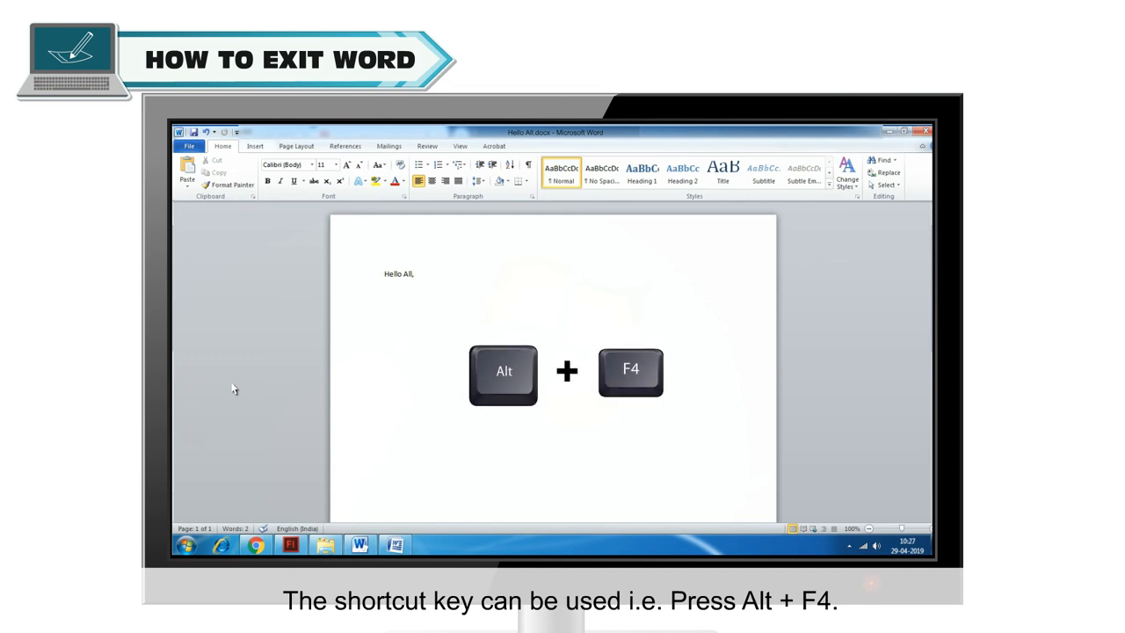